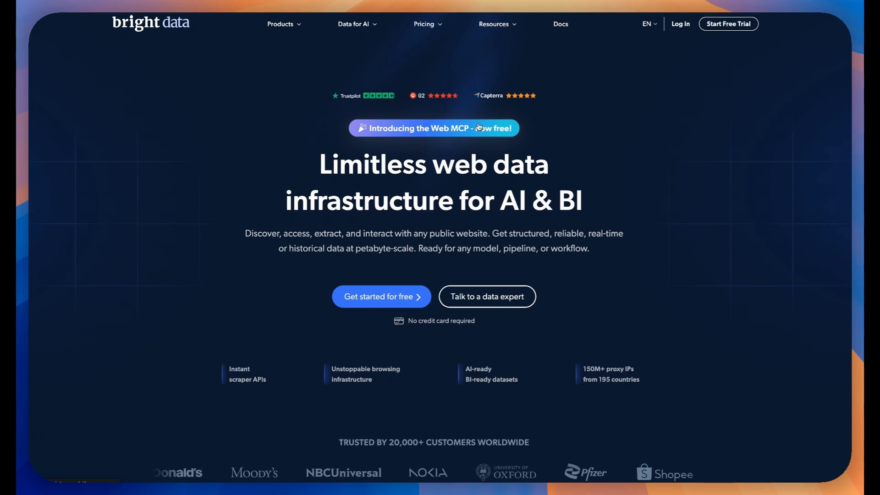
{"action": "mouse_move", "coordinate": [471, 132]}
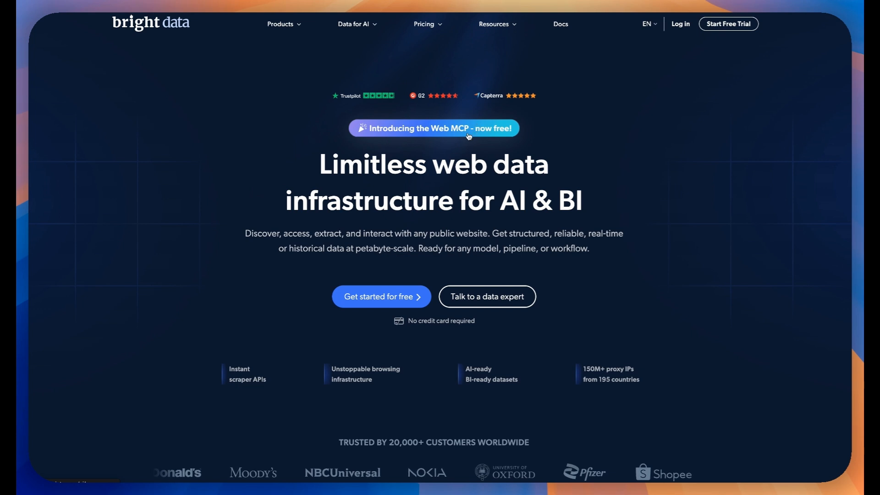
Reach the Web MCP sign-up form from the homepage 'Web MCP – now free' banner via Start Free.
{"action": "left_click", "coordinate": [433, 129]}
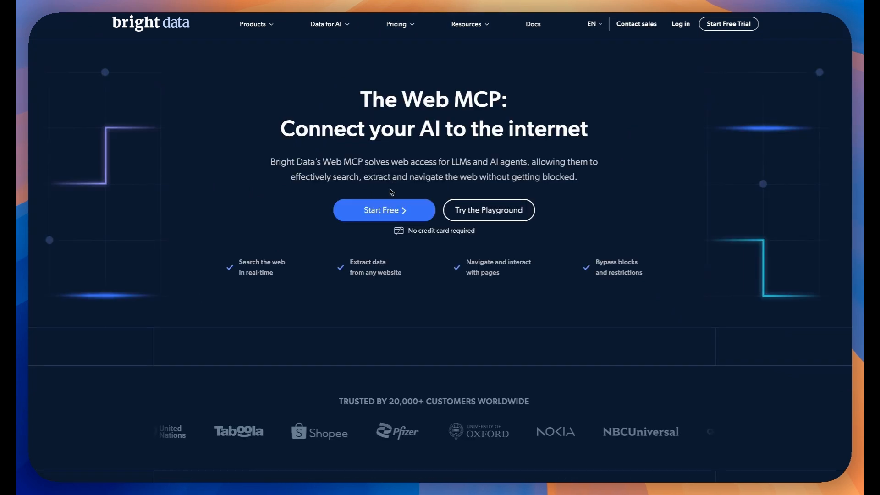
{"action": "left_click", "coordinate": [384, 210]}
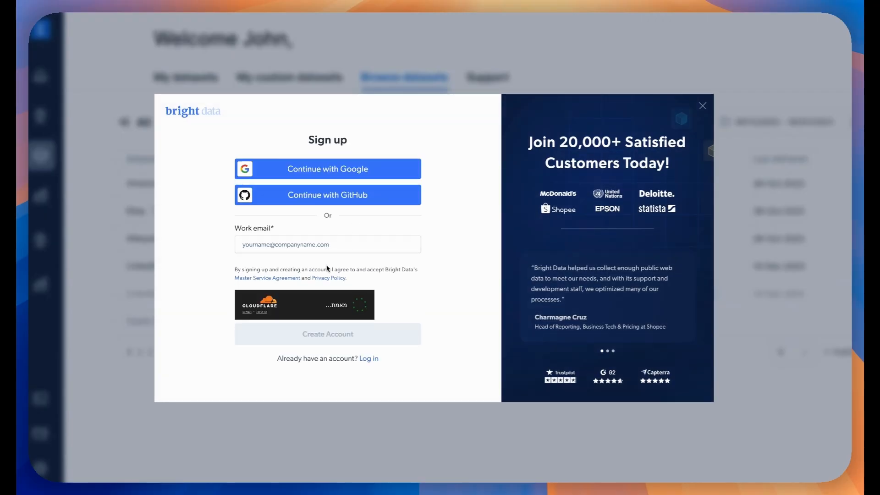
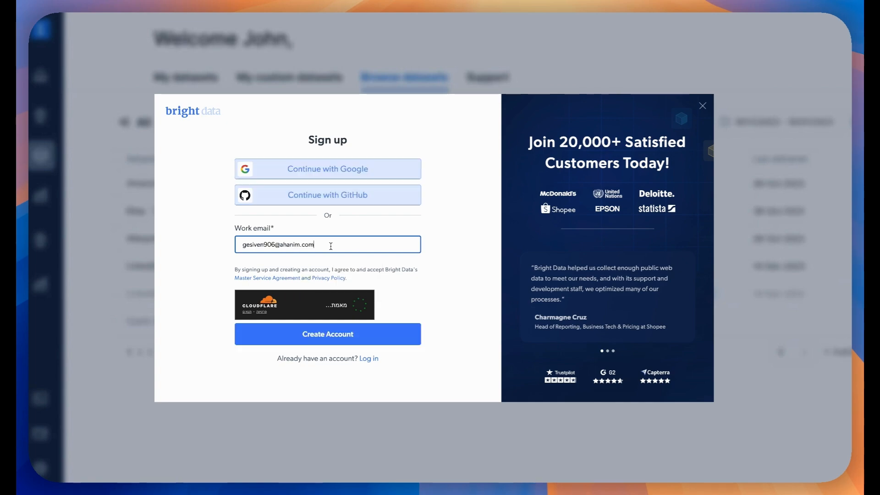
{"action": "left_click", "coordinate": [327, 334]}
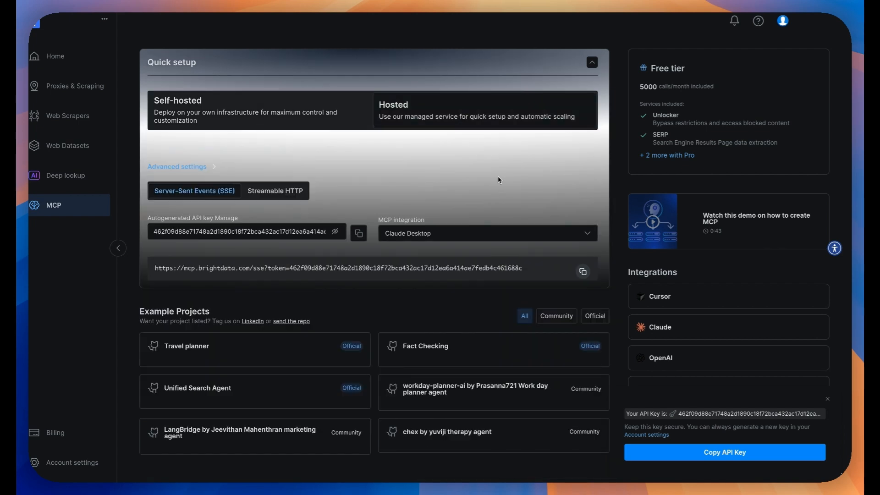
{"action": "mouse_move", "coordinate": [536, 131]}
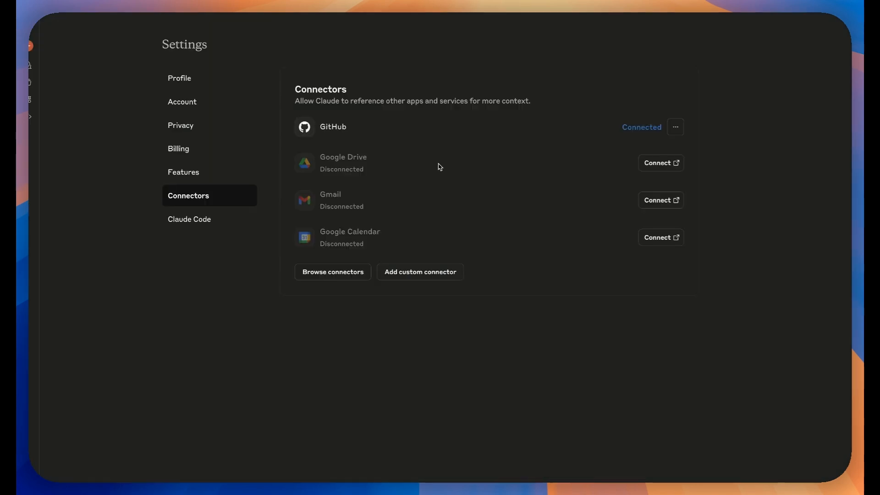
{"action": "mouse_move", "coordinate": [29, 46]}
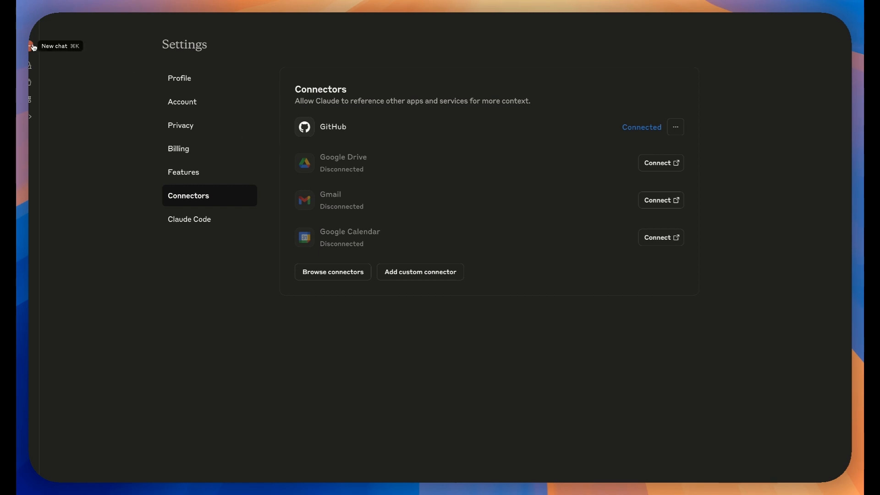
{"action": "left_click", "coordinate": [28, 47]}
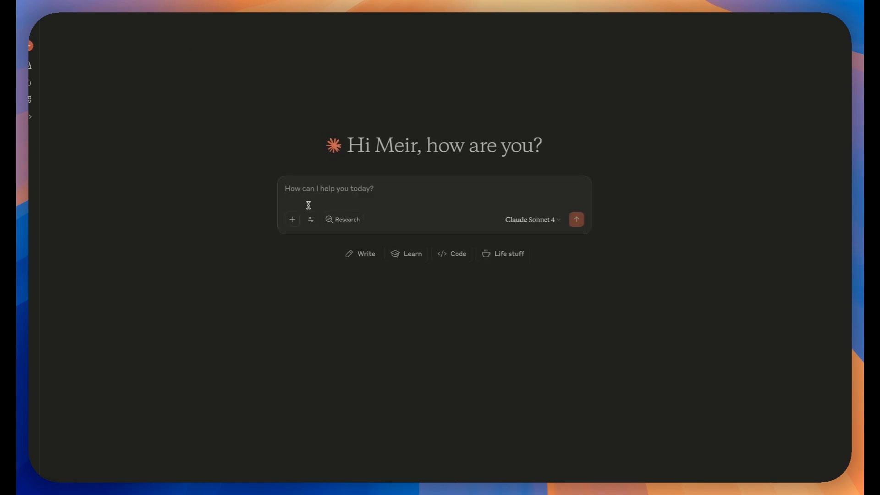
{"action": "left_click", "coordinate": [291, 219]}
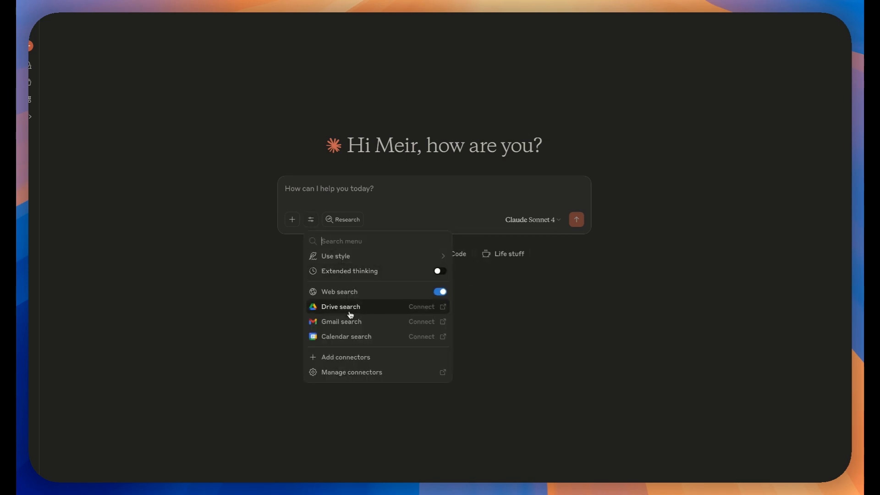
{"action": "mouse_move", "coordinate": [372, 361]}
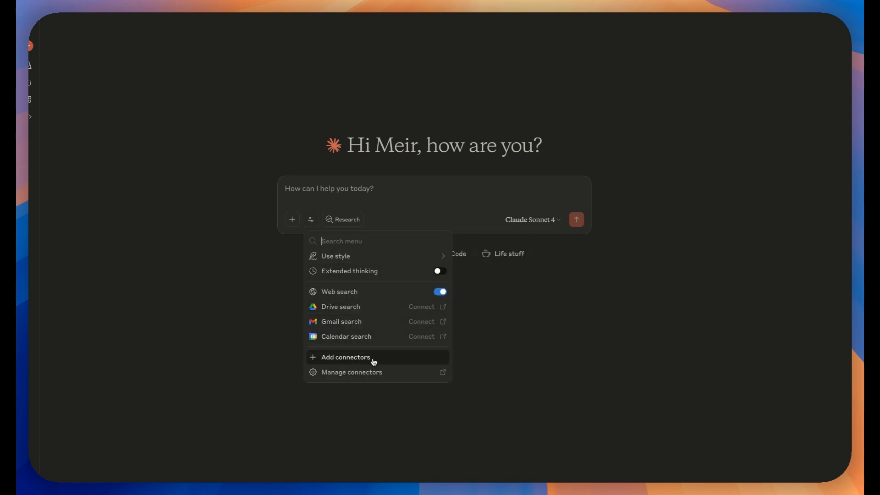
{"action": "left_click", "coordinate": [345, 356]}
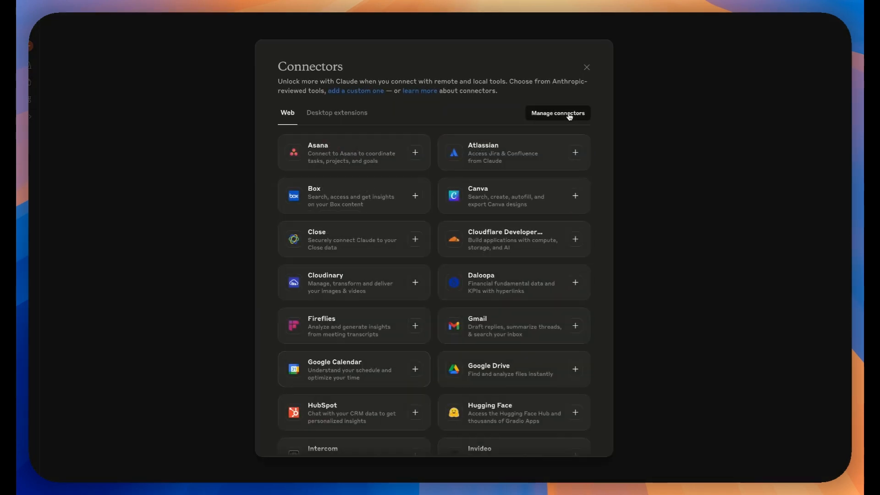
{"action": "left_click", "coordinate": [557, 113]}
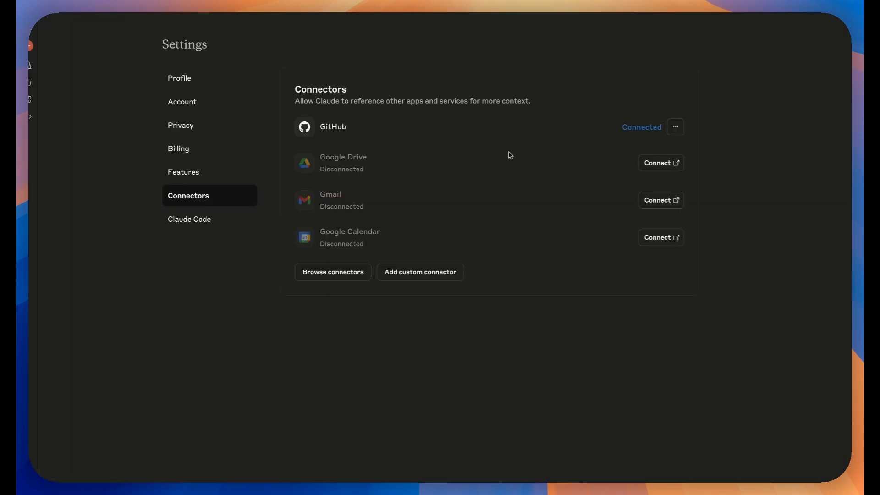
Create a custom connector named 'Bright Data' with the Bright Data MCP SSE server URL.
{"action": "left_click", "coordinate": [420, 271]}
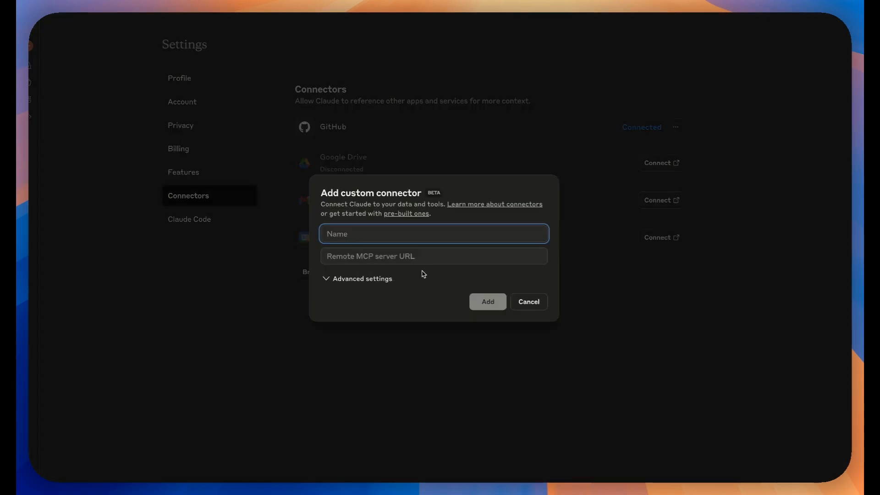
{"action": "type", "text": "Bright"}
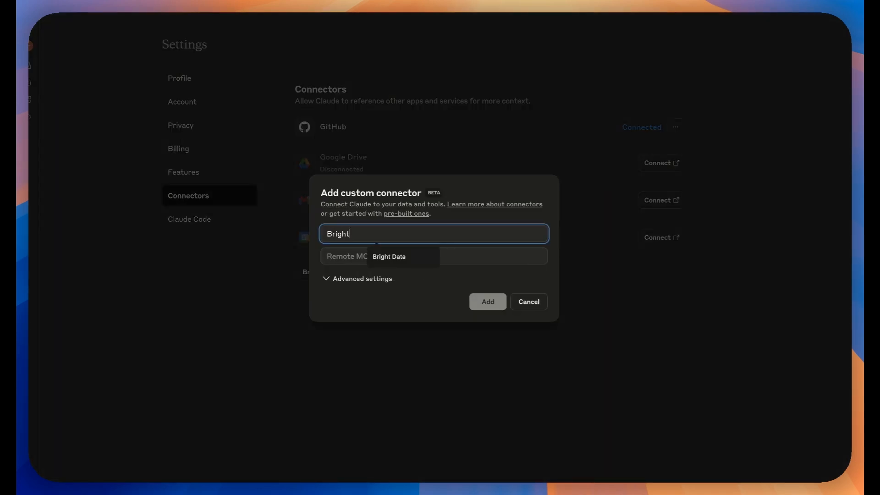
{"action": "left_click", "coordinate": [388, 257]}
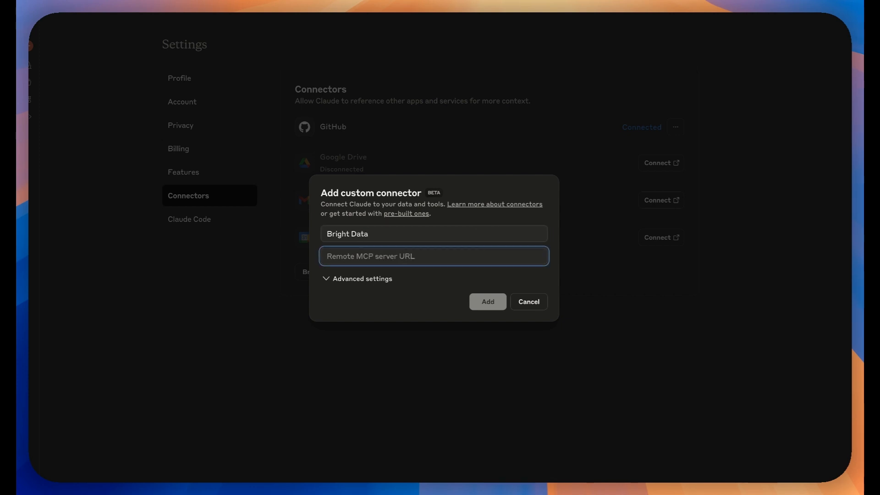
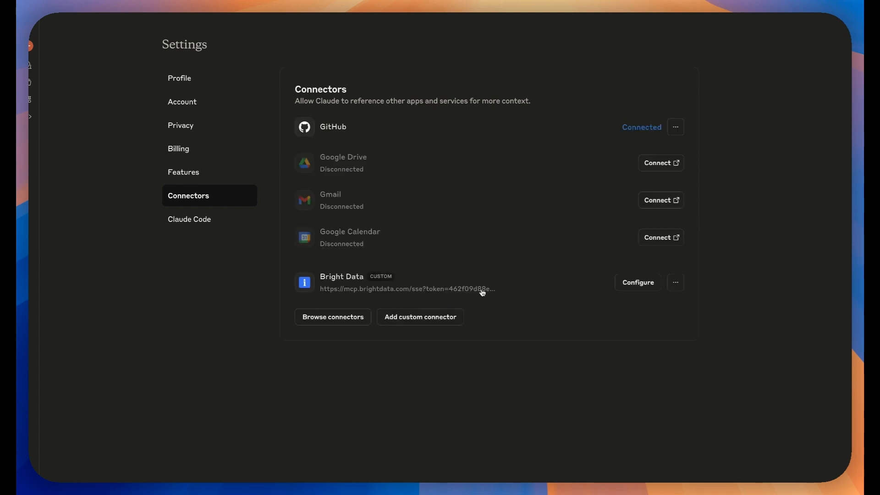
{"action": "mouse_move", "coordinate": [30, 45]}
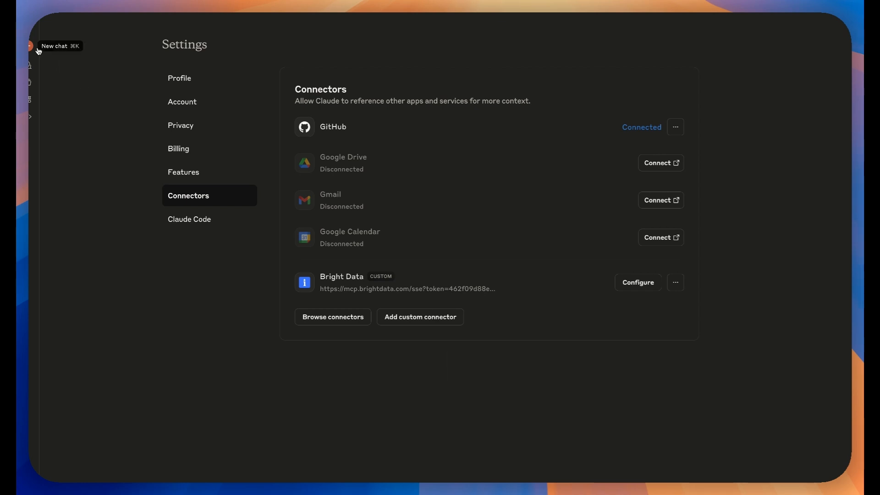
In a fresh chat, send a request to search for the most recommended Sony headphones.
{"action": "left_click", "coordinate": [29, 46]}
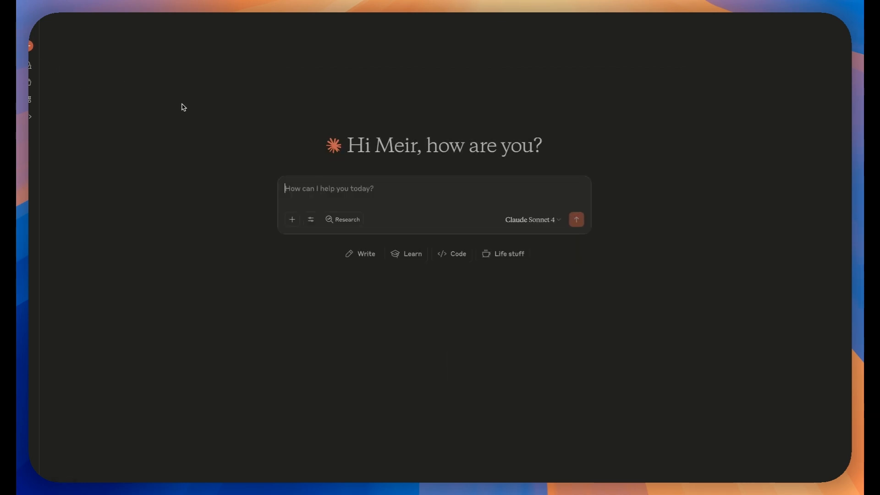
{"action": "type", "text": "Please conduct a"}
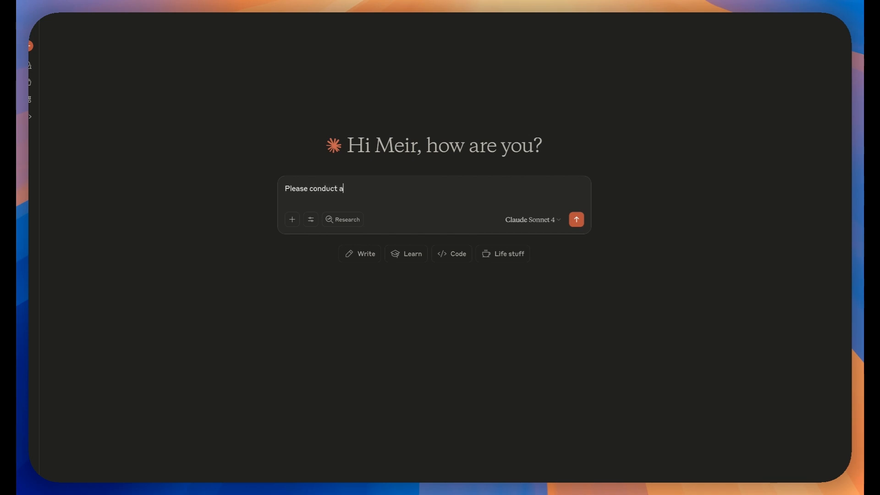
{"action": "type", "text": "search for the most recommen"}
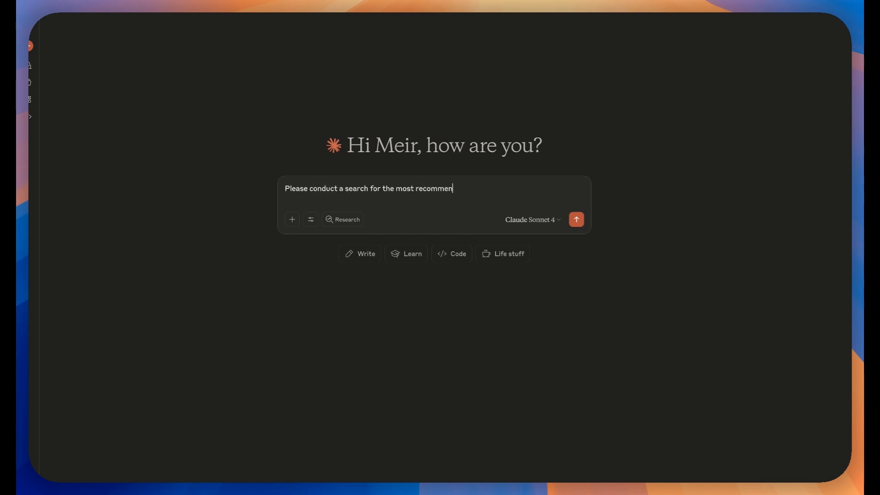
{"action": "type", "text": "ded sony"}
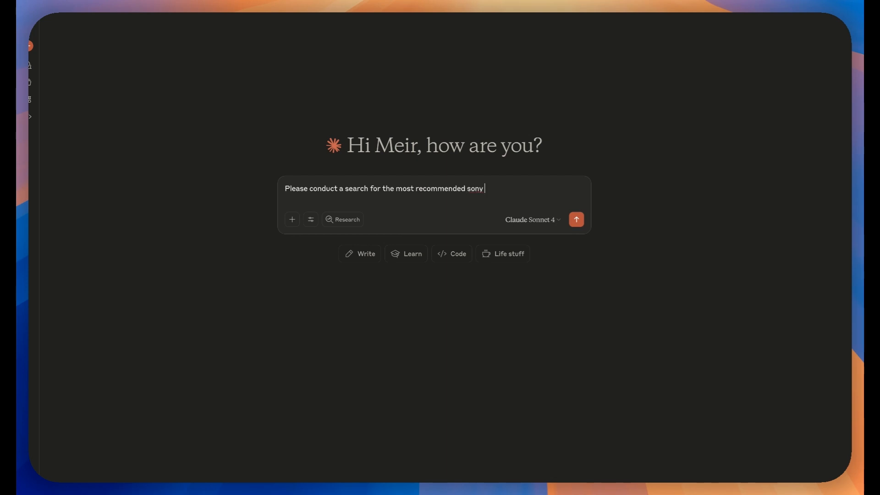
{"action": "type", "text": "headphones"}
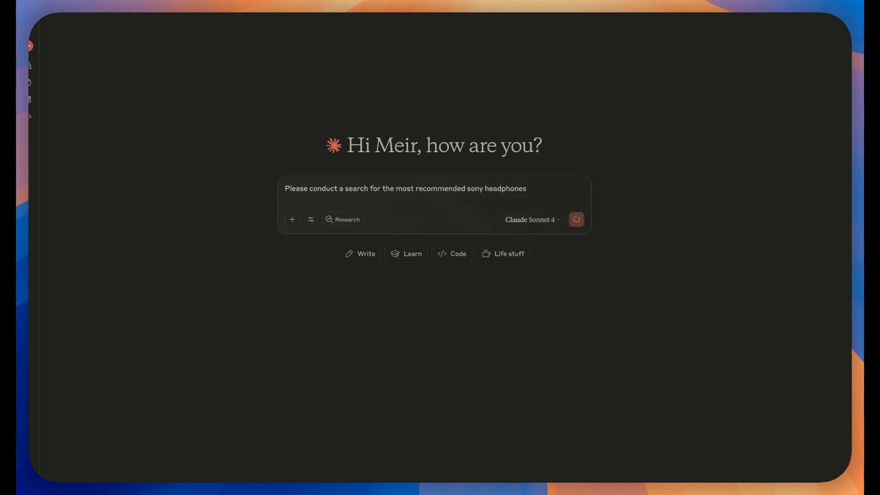
{"action": "left_click", "coordinate": [576, 219]}
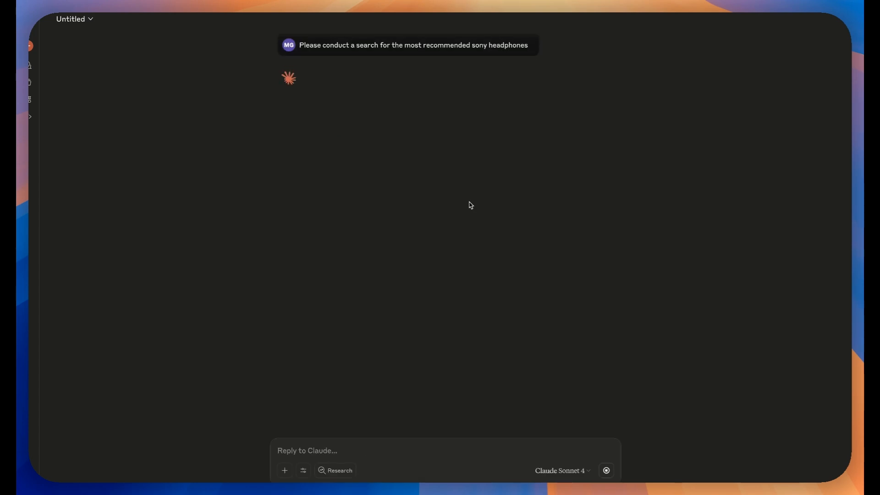